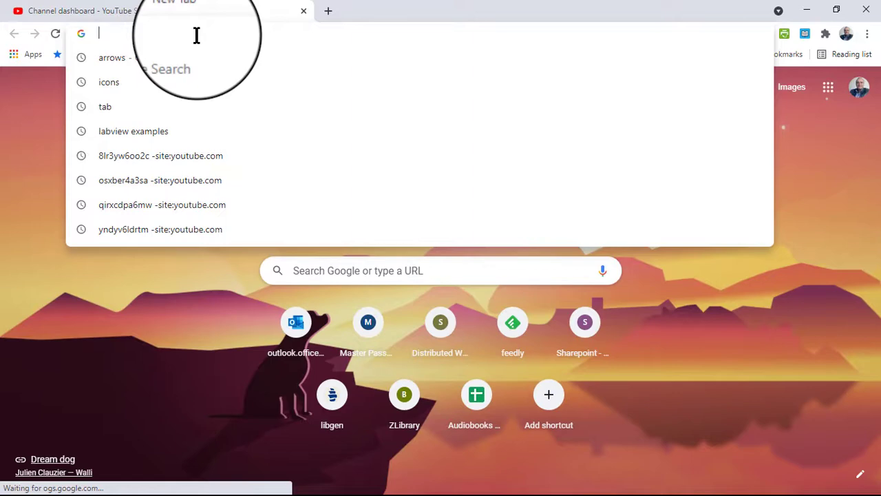
Search Google for 'arrow direction icons' and switch to the image results
type("arrows")
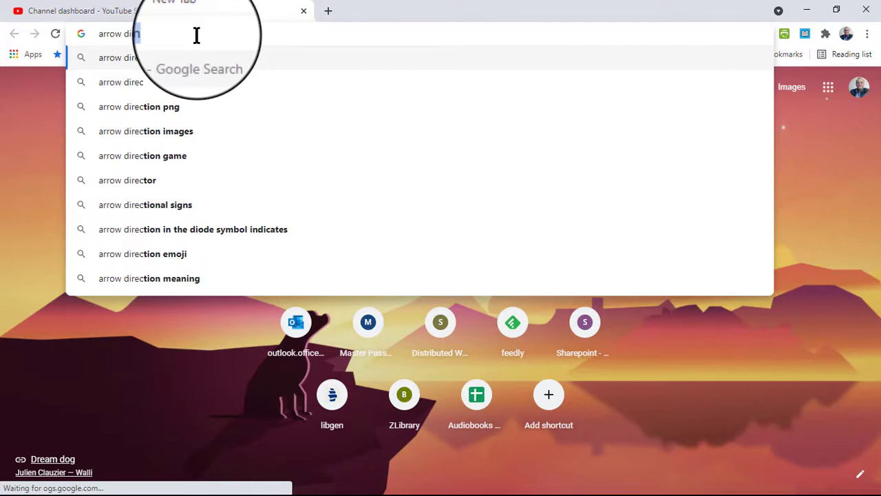
type("ns")
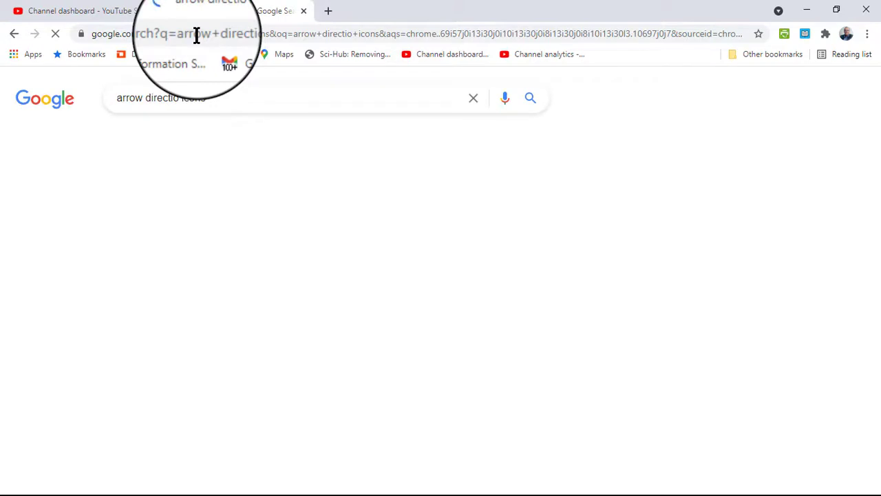
key("enter")
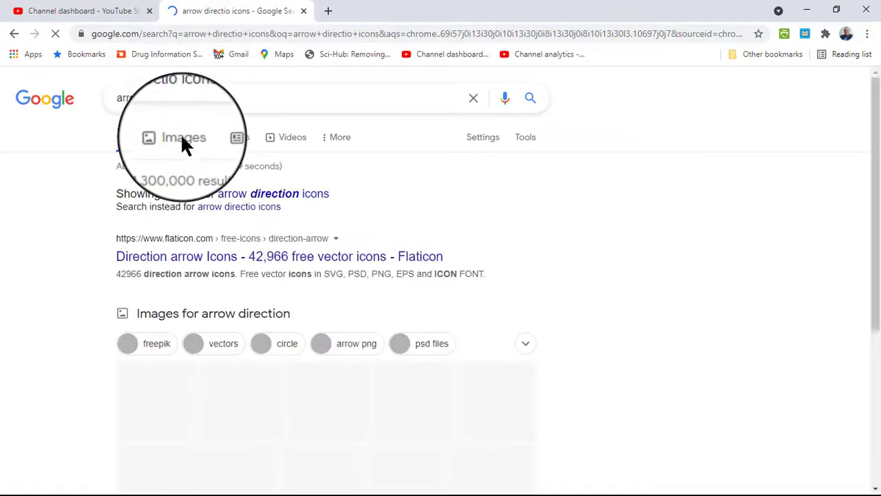
left_click(183, 135)
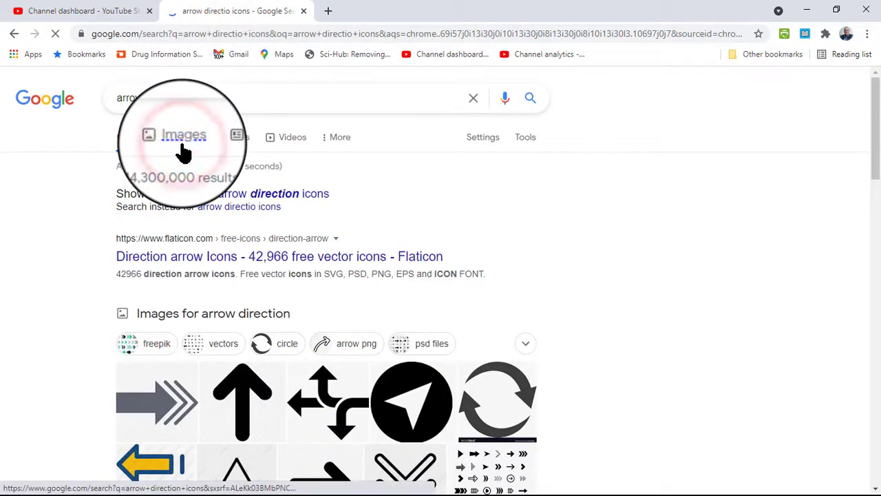
left_click(183, 135)
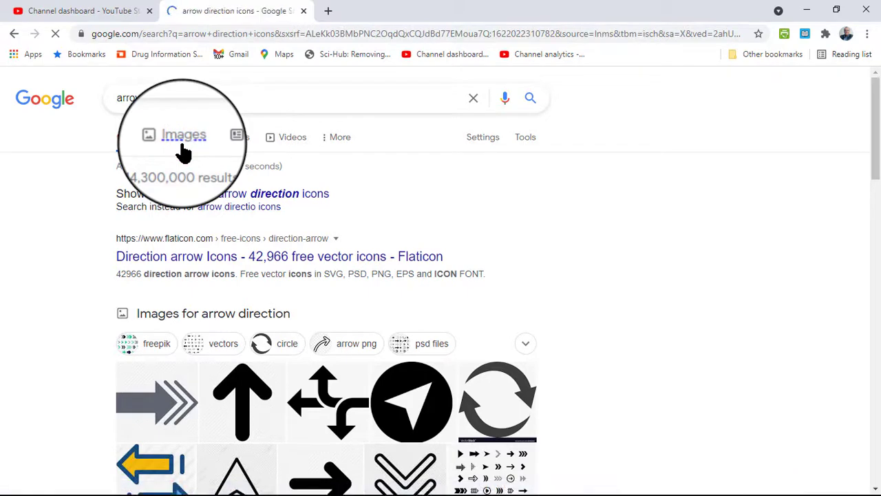
left_click(182, 135)
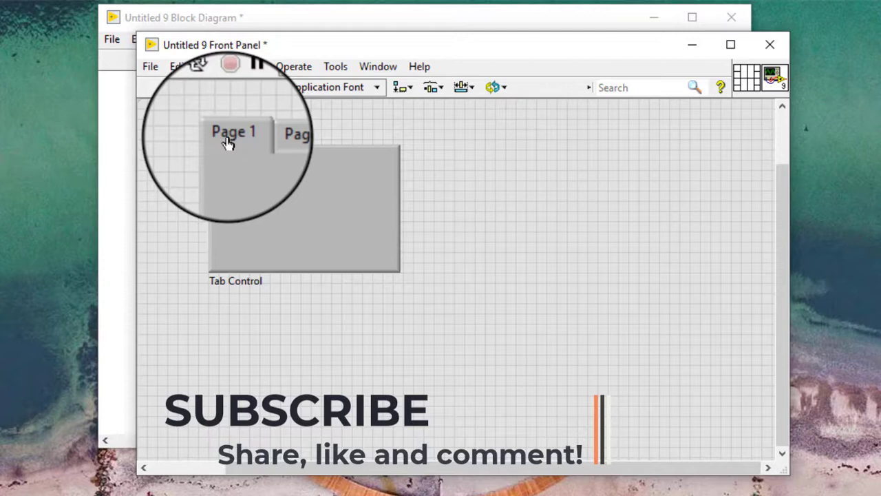
Set the tab control's Tab Layout to Text - Image via Advanced options
right_click(234, 137)
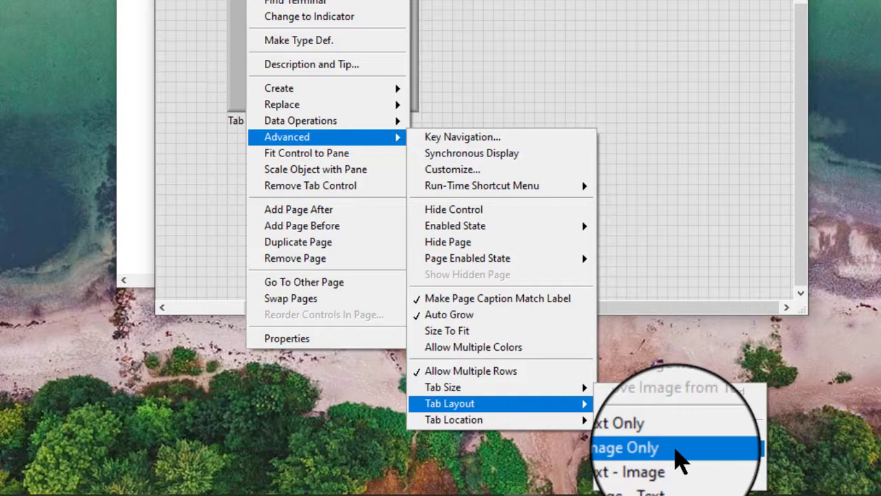
mouse_move(672, 465)
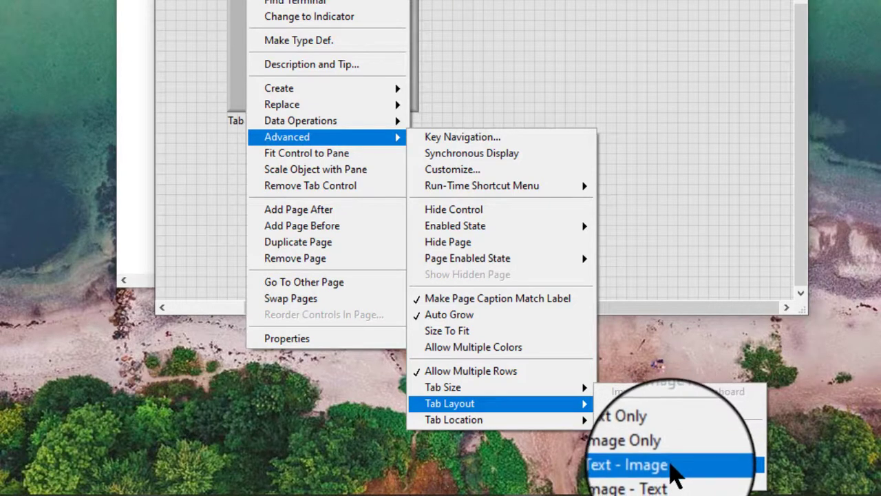
left_click(626, 464)
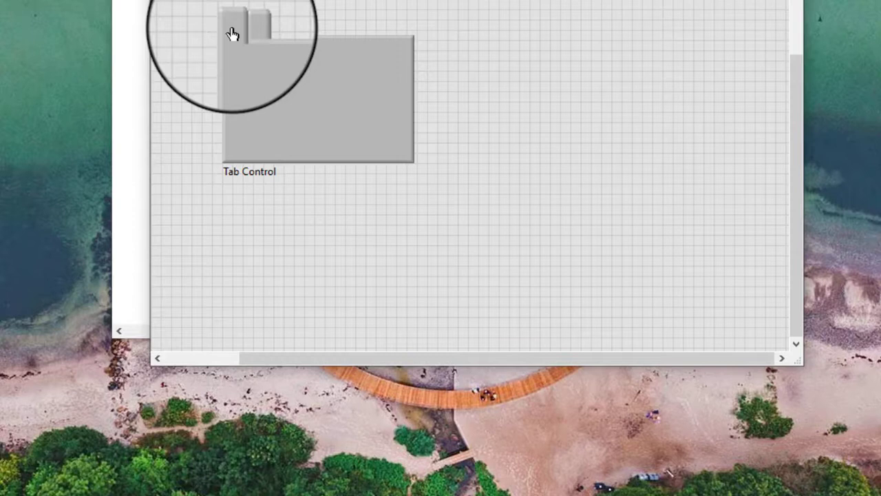
Import the copied right-arrow image from the clipboard onto the first tab
right_click(234, 30)
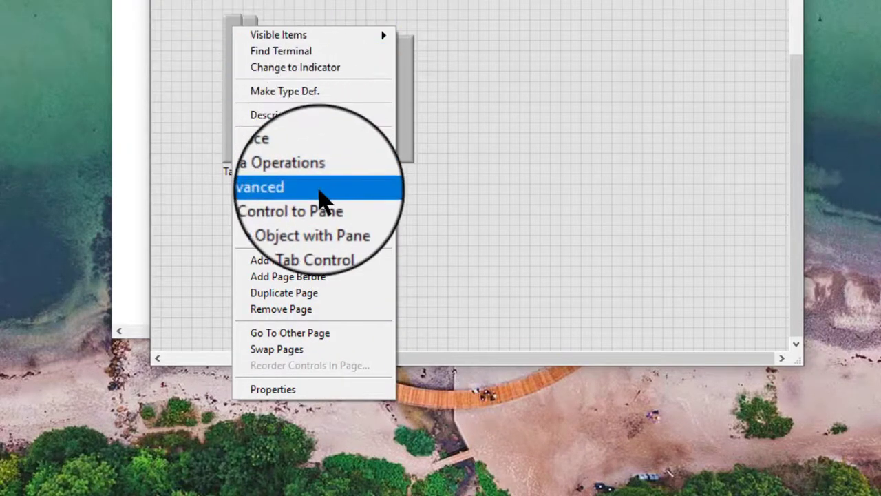
mouse_move(272, 187)
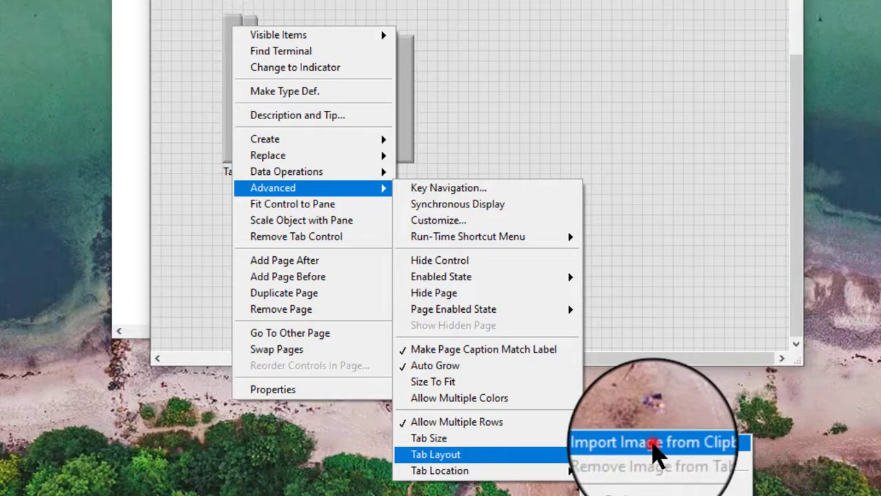
left_click(650, 440)
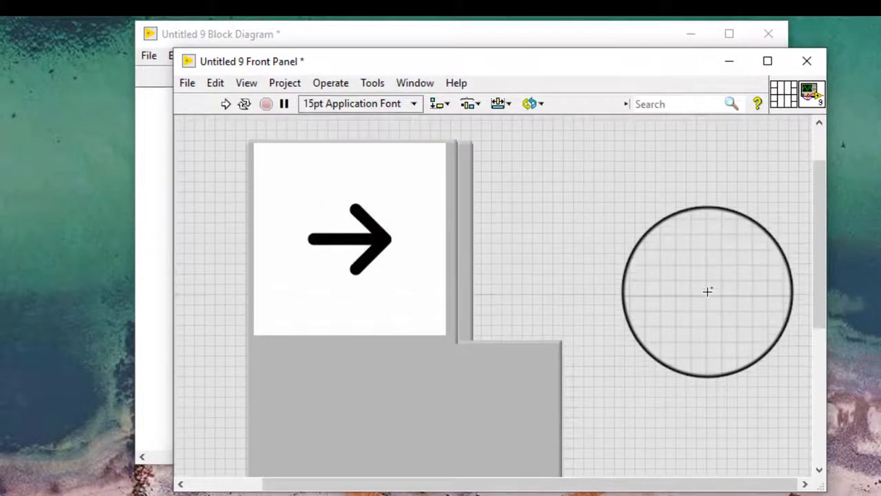
left_click_drag(707, 292, 471, 248)
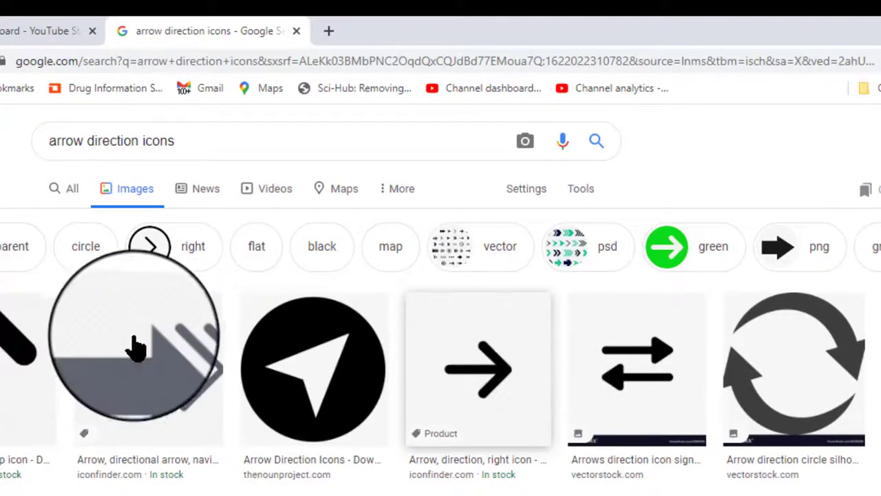
Copy an up-arrow image from the Google Images results
right_click(135, 344)
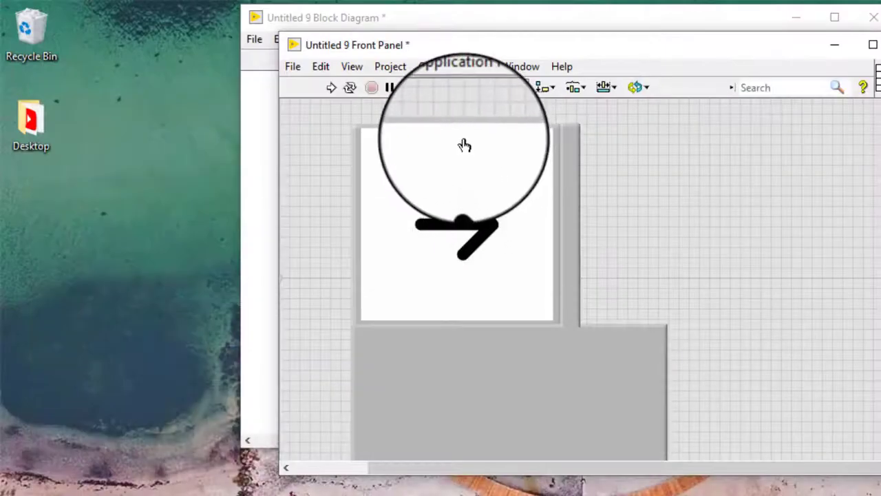
Import the copied up-arrow image onto Page 2's tab and maximize the Front Panel window
right_click(577, 172)
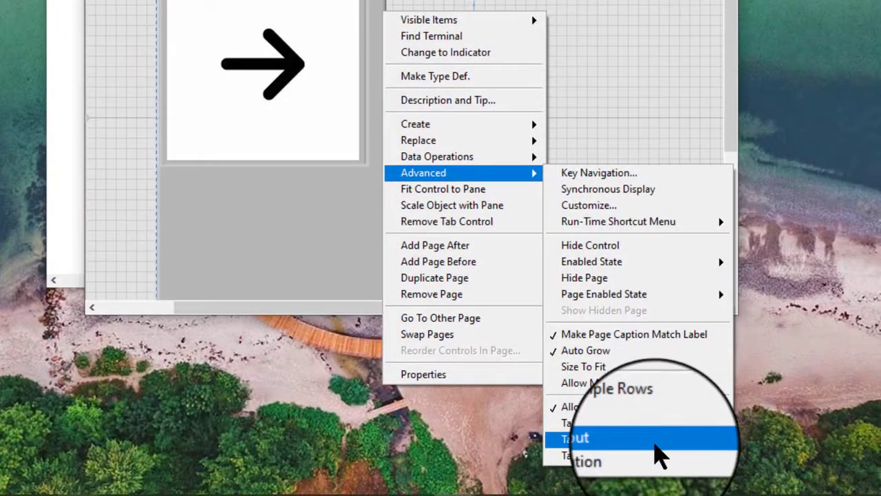
left_click(574, 438)
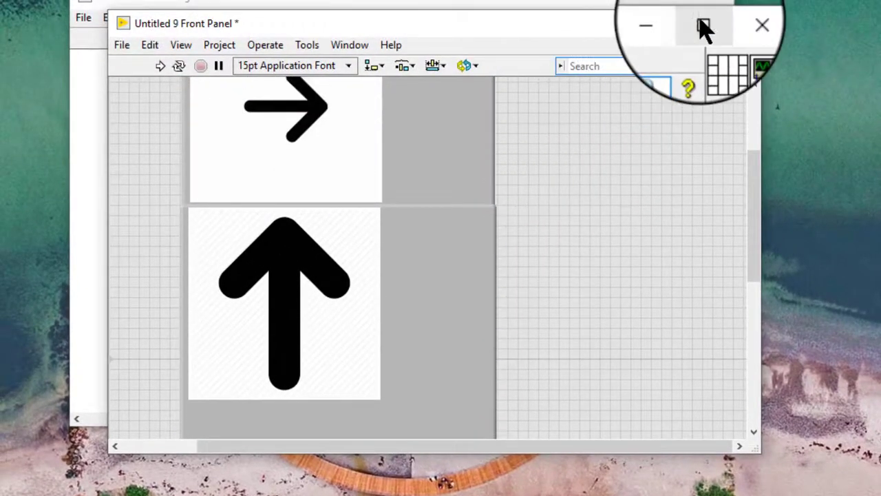
left_click(705, 25)
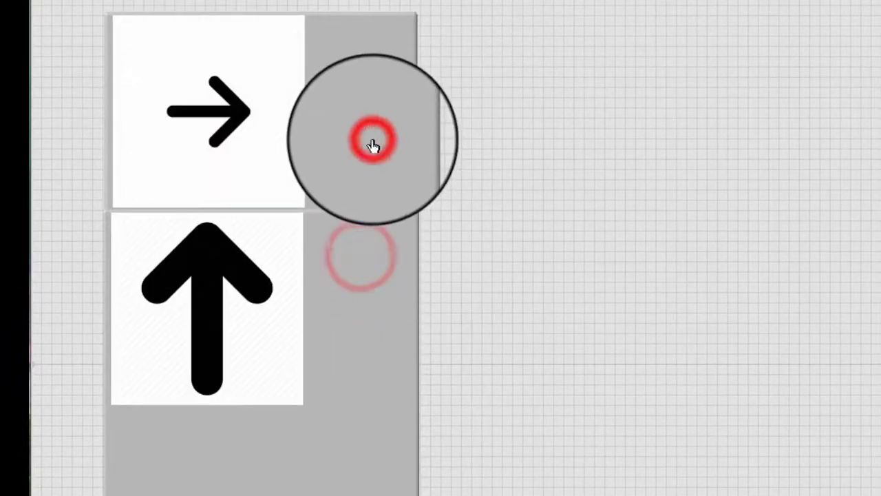
left_click(372, 141)
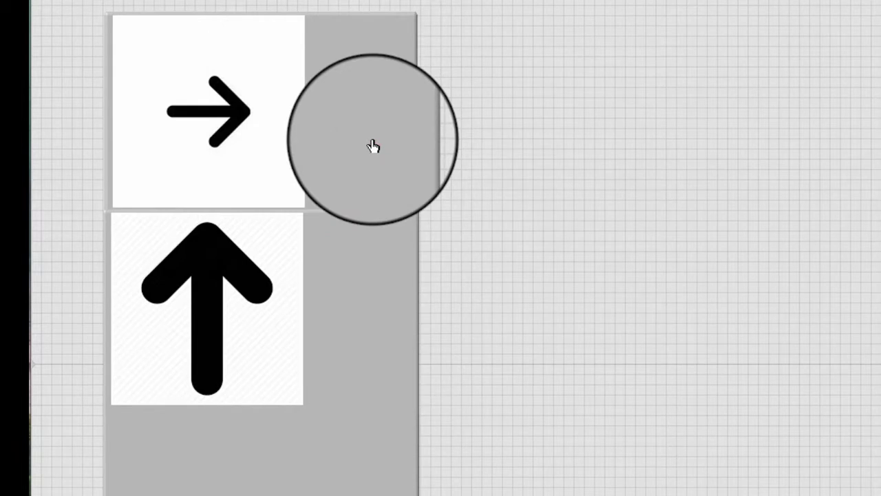
right_click(375, 146)
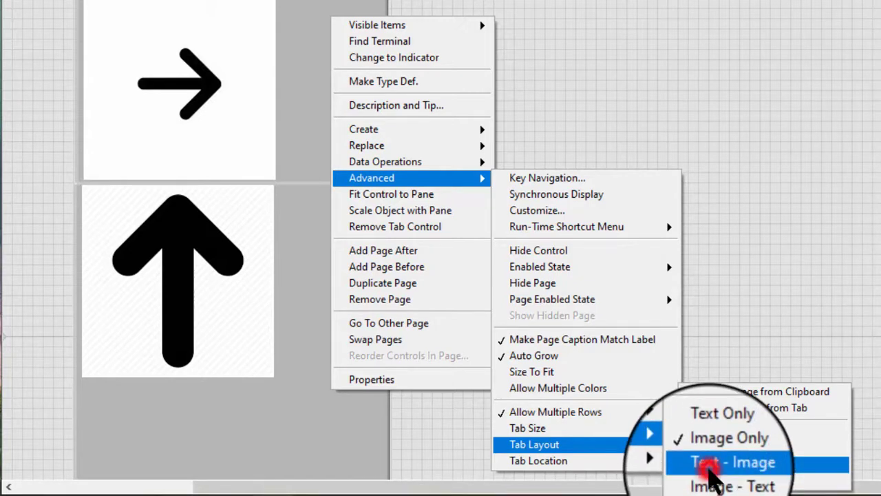
Restore Page 1 and Page 2 captions beside the arrow images and bring Page 2 to front
left_click(733, 462)
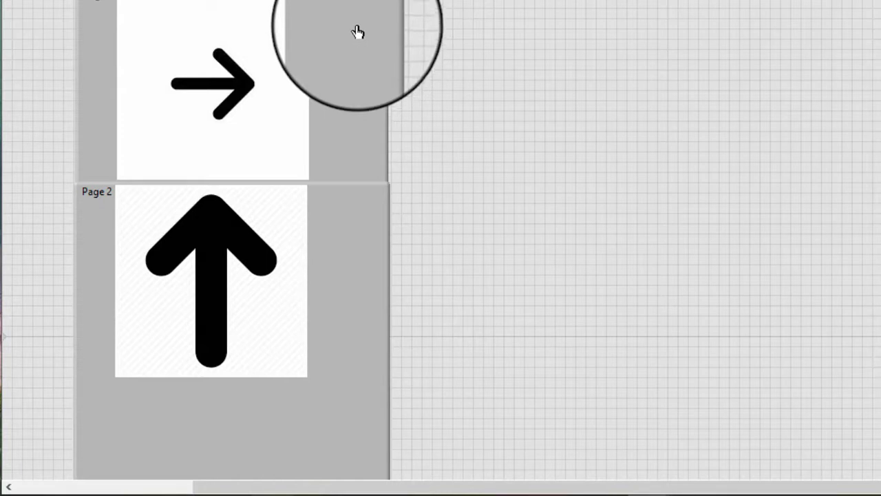
mouse_move(350, 30)
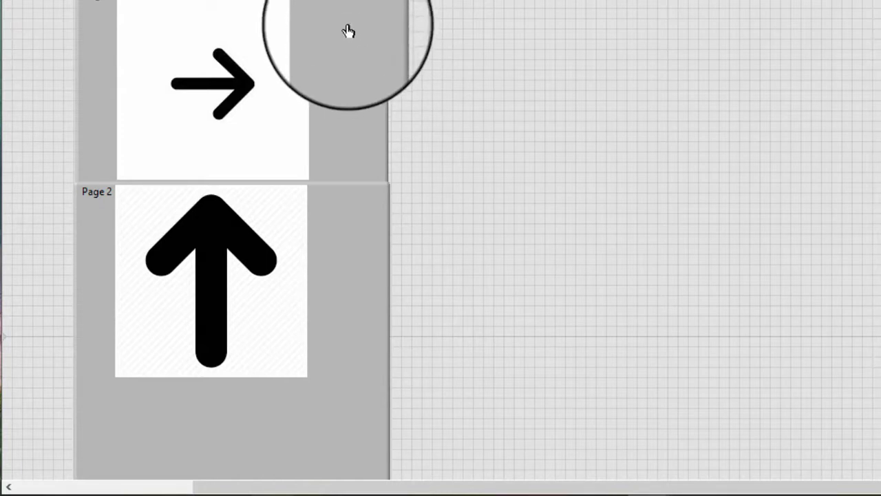
left_click(349, 33)
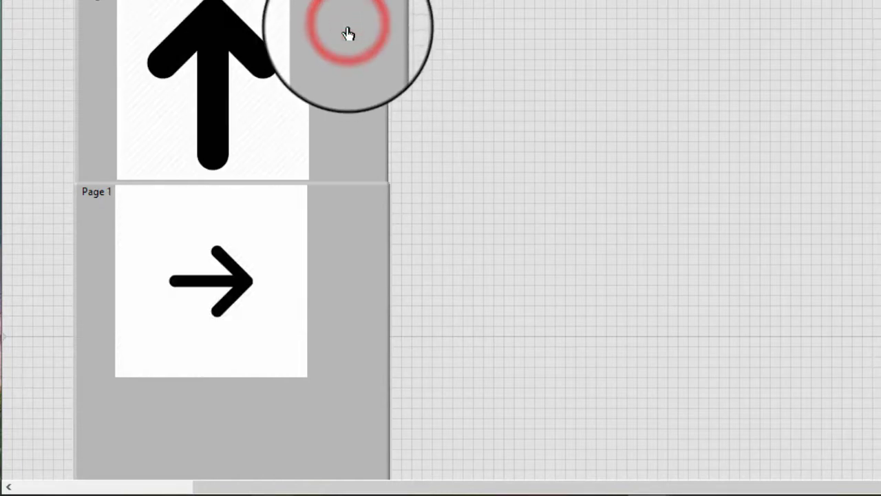
right_click(347, 33)
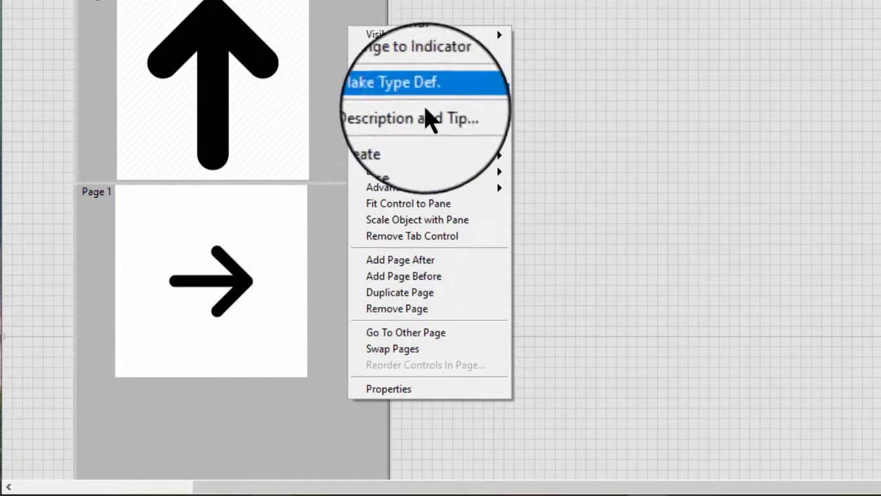
mouse_move(388, 187)
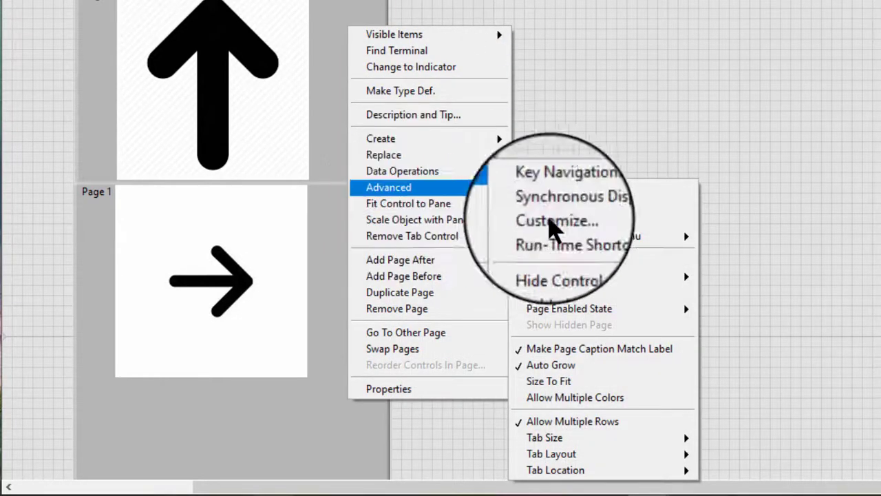